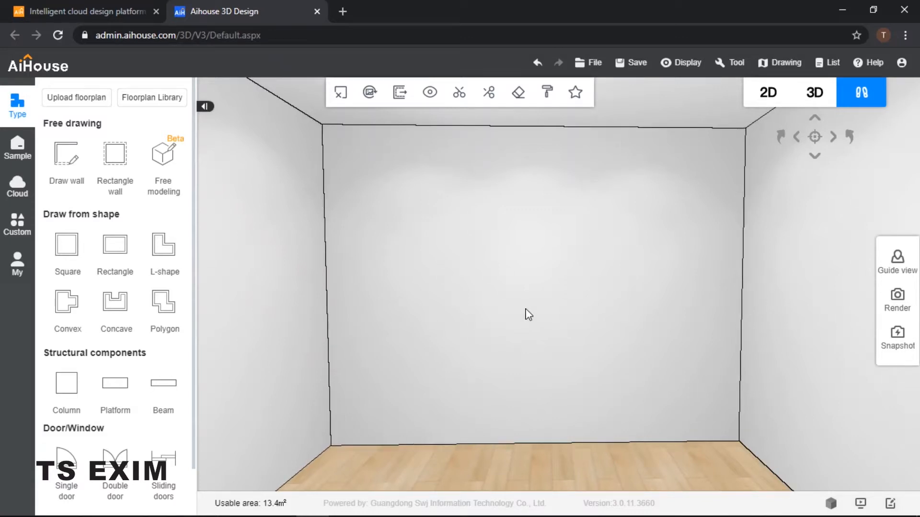
{"action": "mouse_move", "coordinate": [608, 260]}
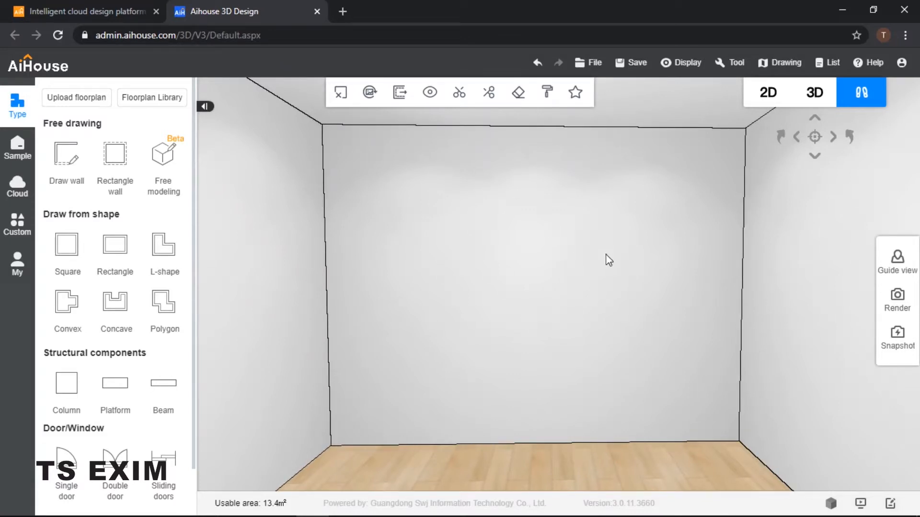
{"action": "mouse_move", "coordinate": [640, 269]}
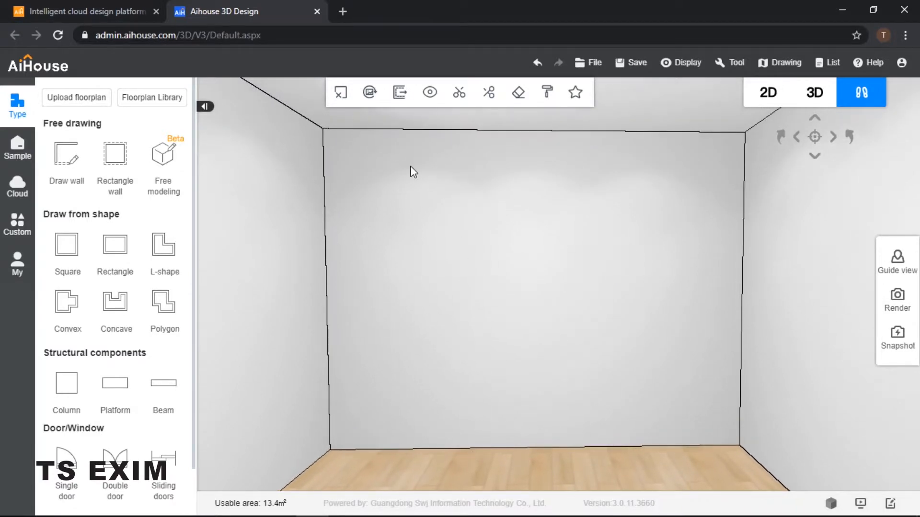
{"action": "mouse_move", "coordinate": [430, 234]}
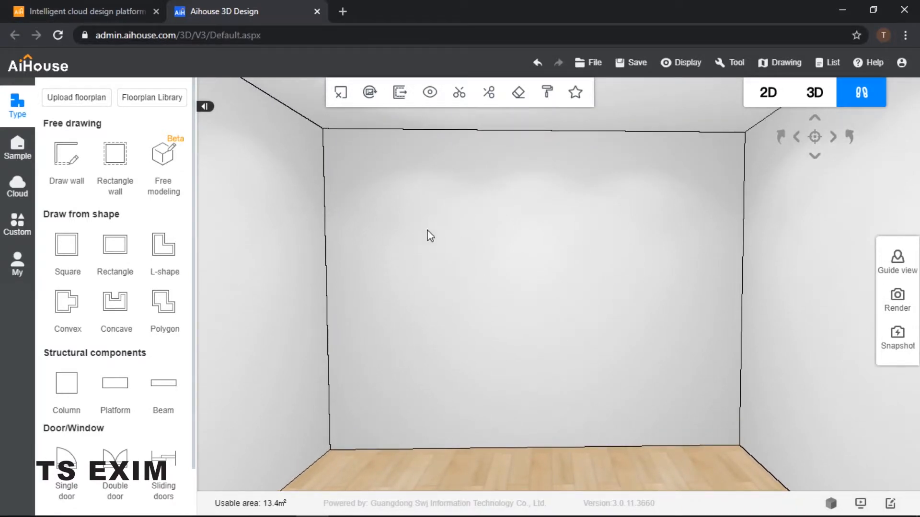
{"action": "mouse_move", "coordinate": [775, 197]}
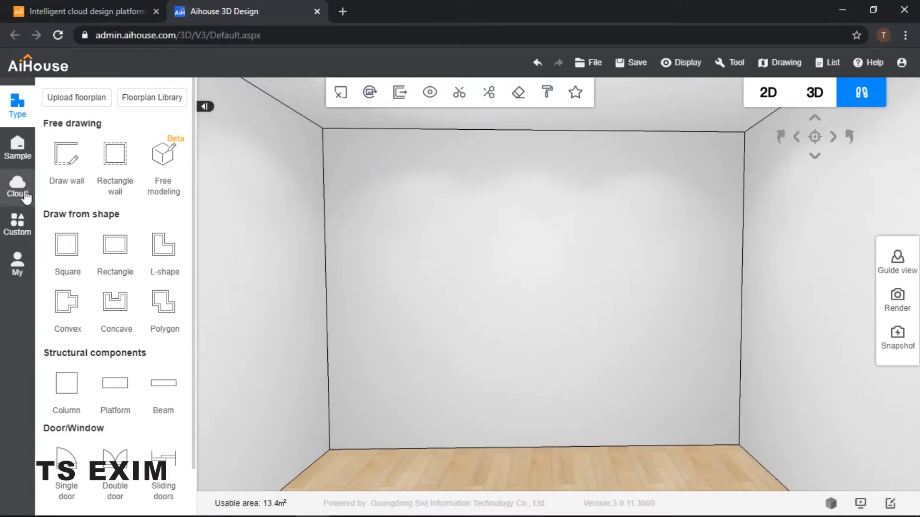
Pick the invisible doorway opening from the Door/window Openings catalogue for the left wall
{"action": "left_click", "coordinate": [18, 188]}
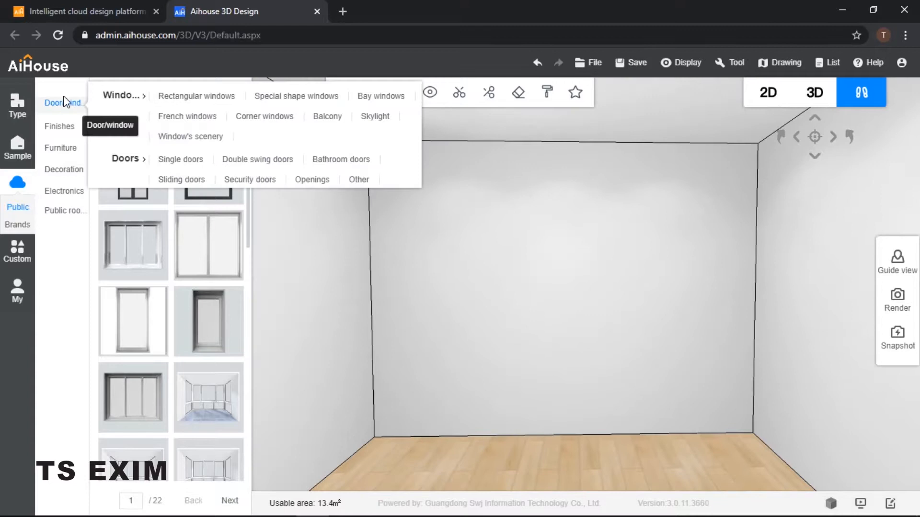
{"action": "left_click", "coordinate": [180, 159]}
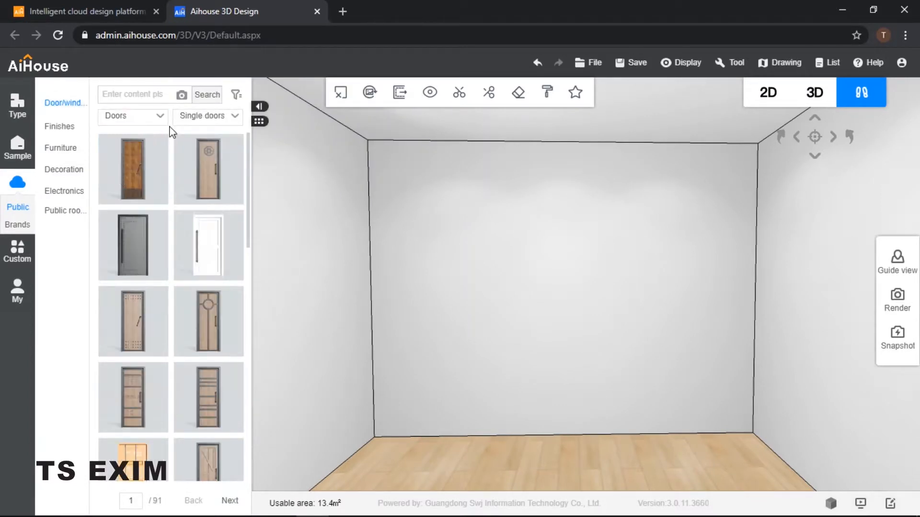
{"action": "left_click", "coordinate": [207, 116]}
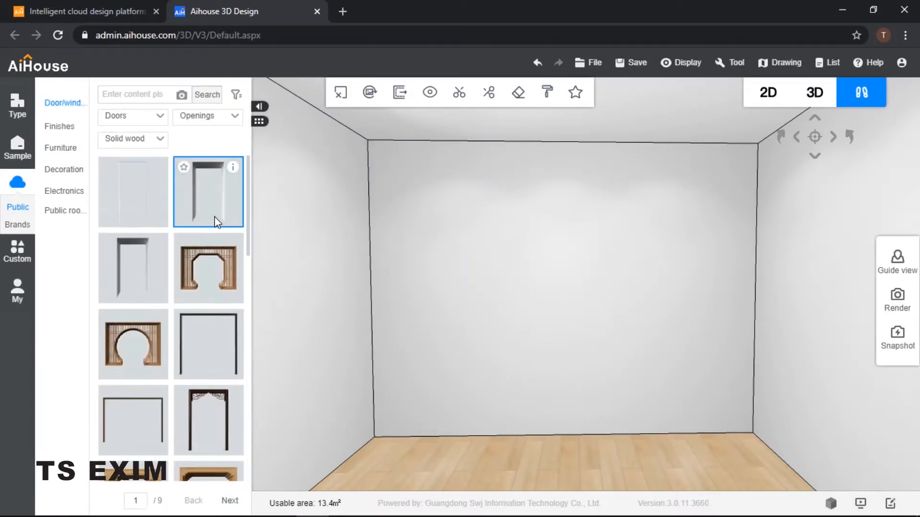
{"action": "left_click", "coordinate": [768, 92]}
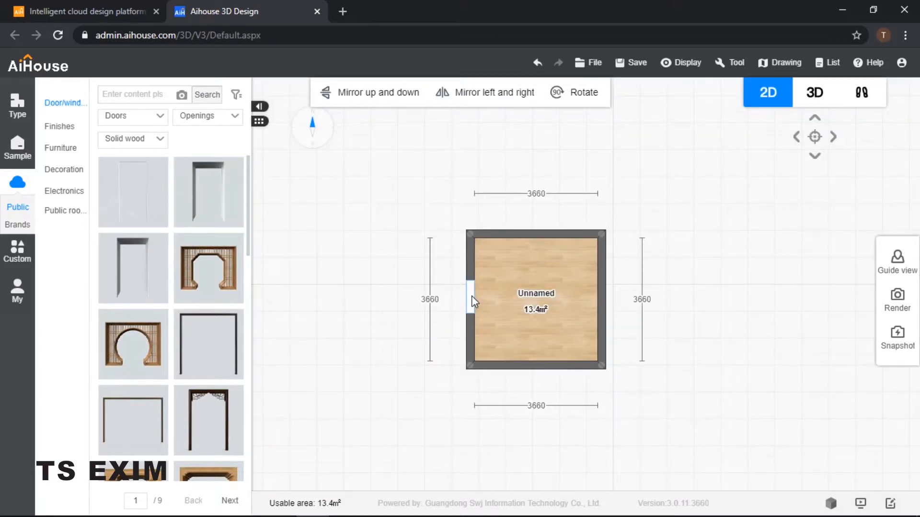
Set the placed doorway's Length to 2500 in the Doorway panel
{"action": "left_click", "coordinate": [469, 296]}
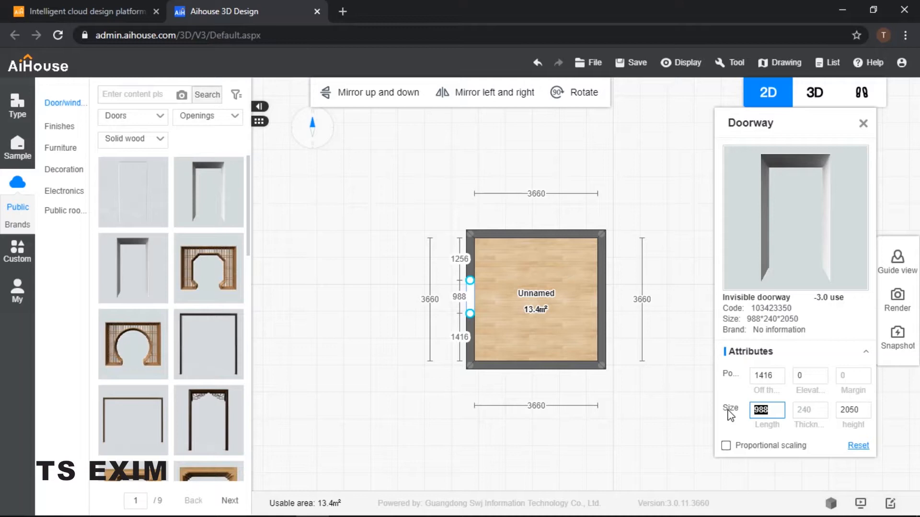
{"action": "type", "text": "2500"}
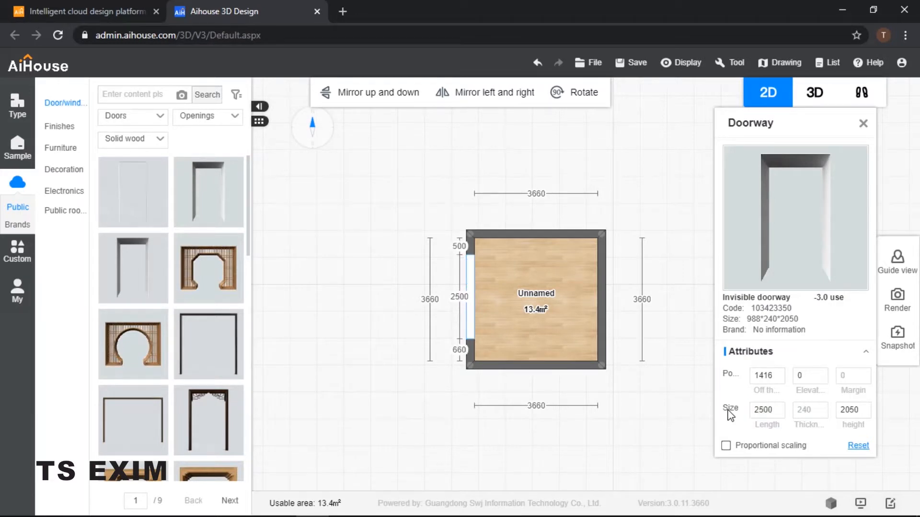
{"action": "mouse_move", "coordinate": [474, 280]}
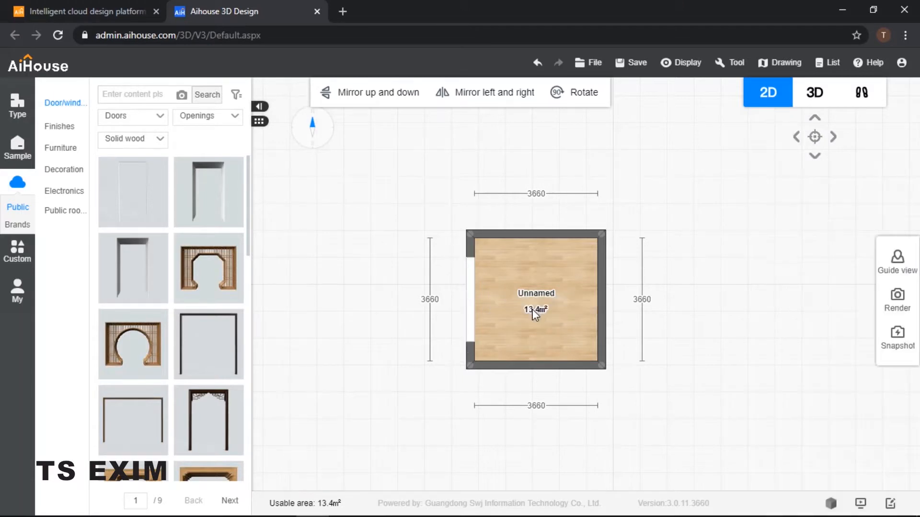
{"action": "mouse_move", "coordinate": [482, 261]}
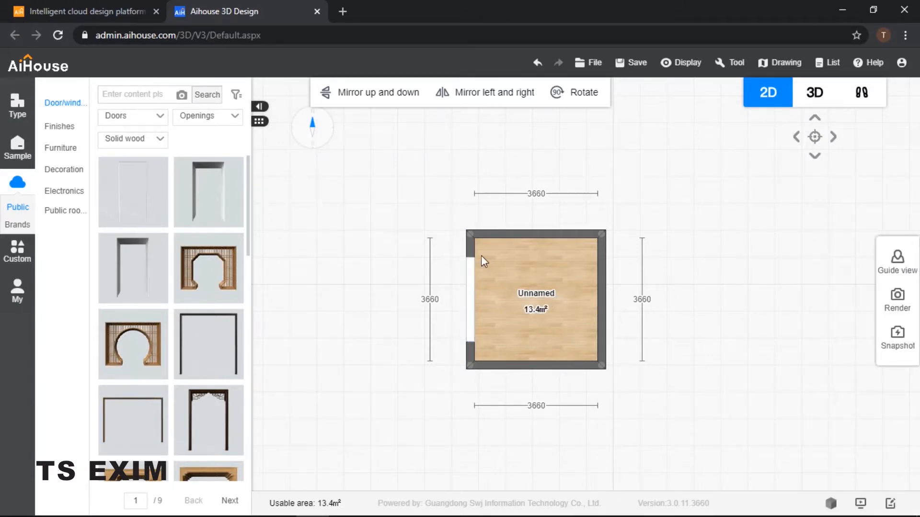
View the widened opening in 3D, then go to Structural components under the Type tab
{"action": "left_click", "coordinate": [861, 92]}
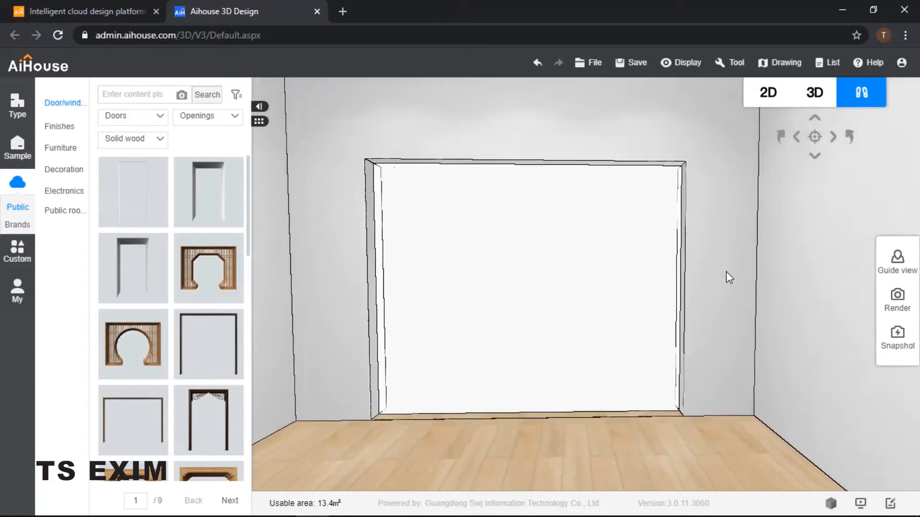
{"action": "left_click", "coordinate": [133, 191]}
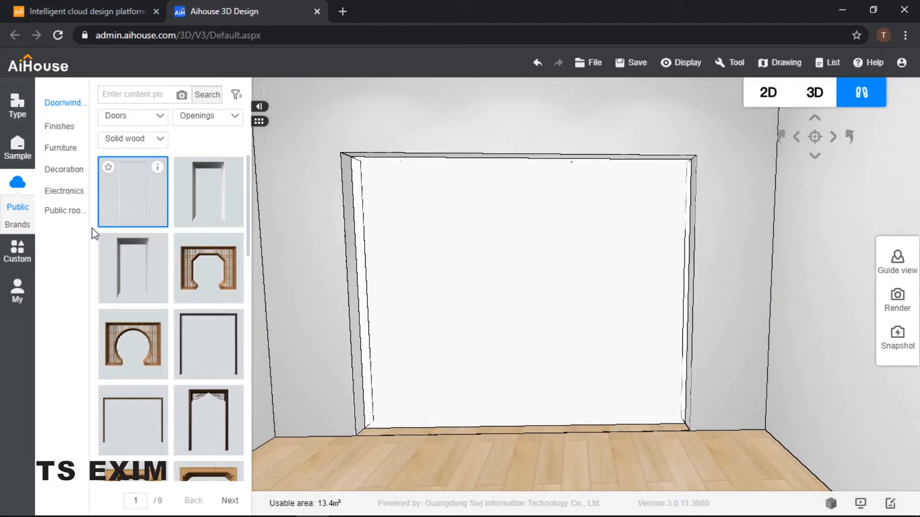
{"action": "left_click", "coordinate": [17, 105]}
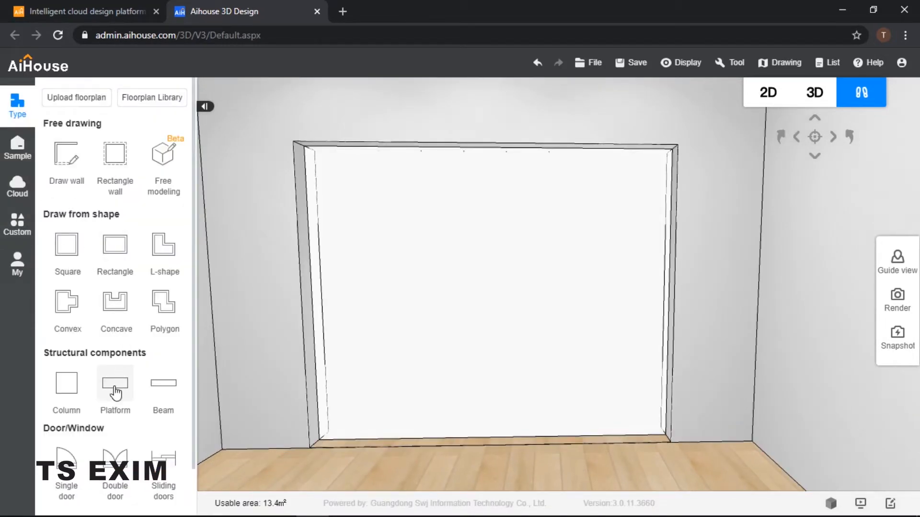
Place a platform outside the left wall, size it 2500 by 1300 and fit it against the doorway wall
{"action": "left_click", "coordinate": [766, 92]}
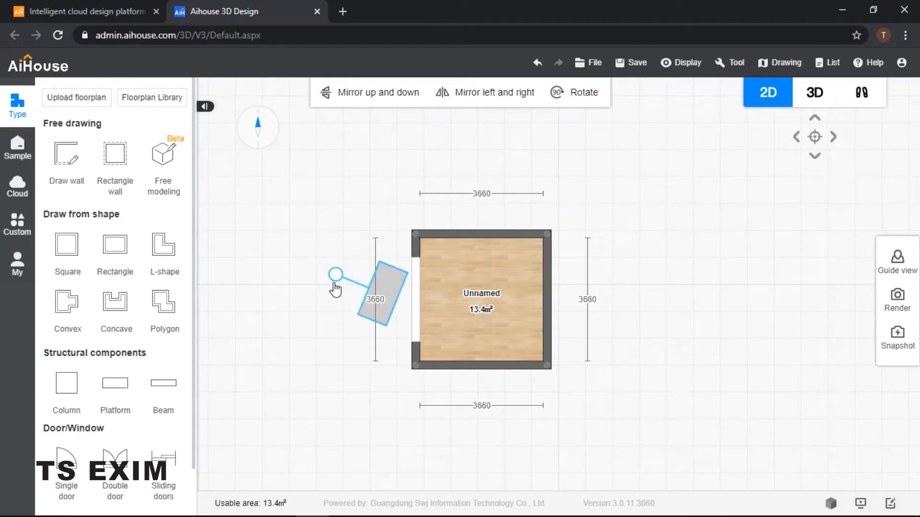
{"action": "left_click", "coordinate": [379, 296]}
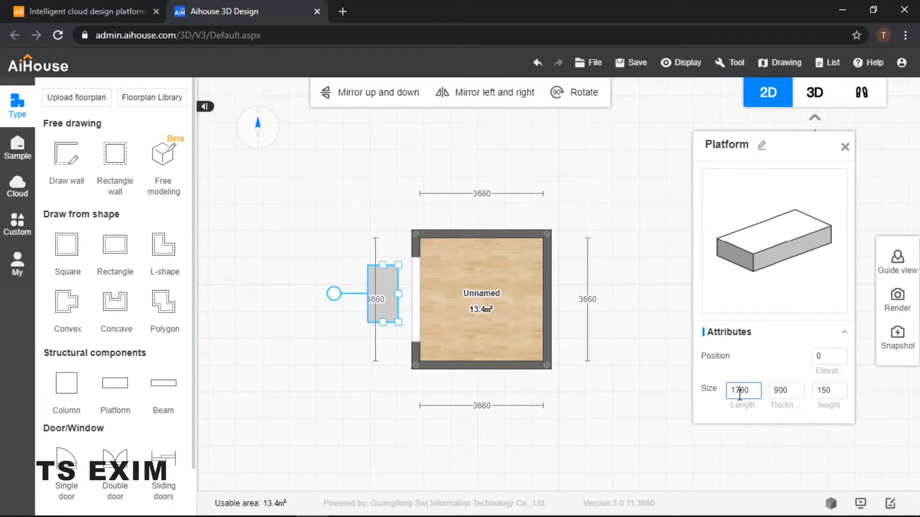
{"action": "triple_click", "coordinate": [744, 391]}
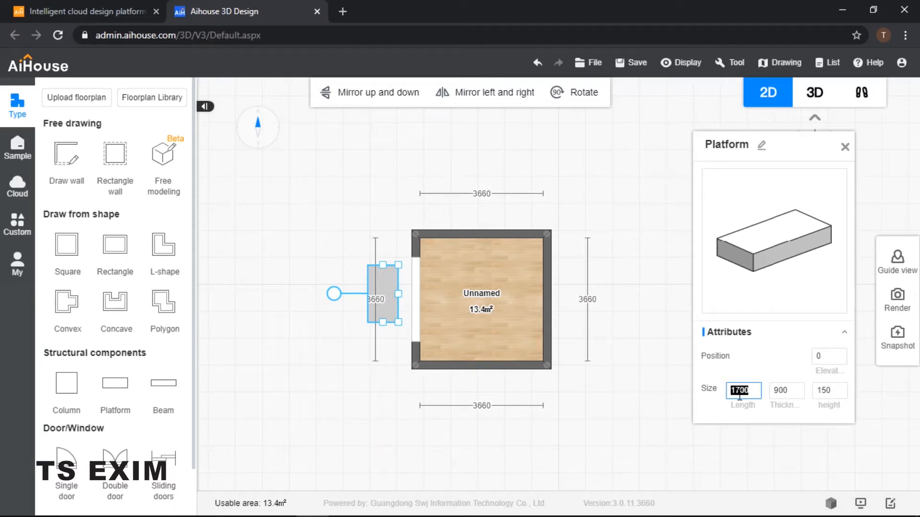
{"action": "type", "text": "2500"}
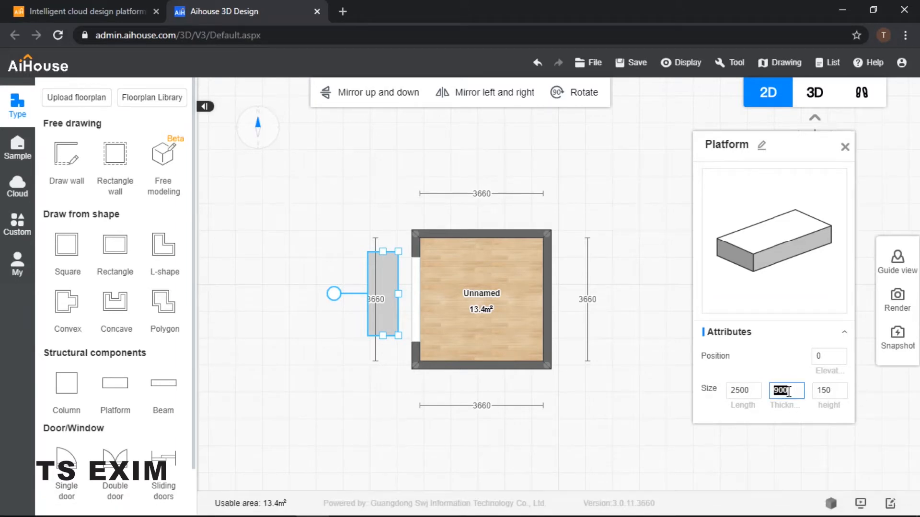
{"action": "type", "text": "1300"}
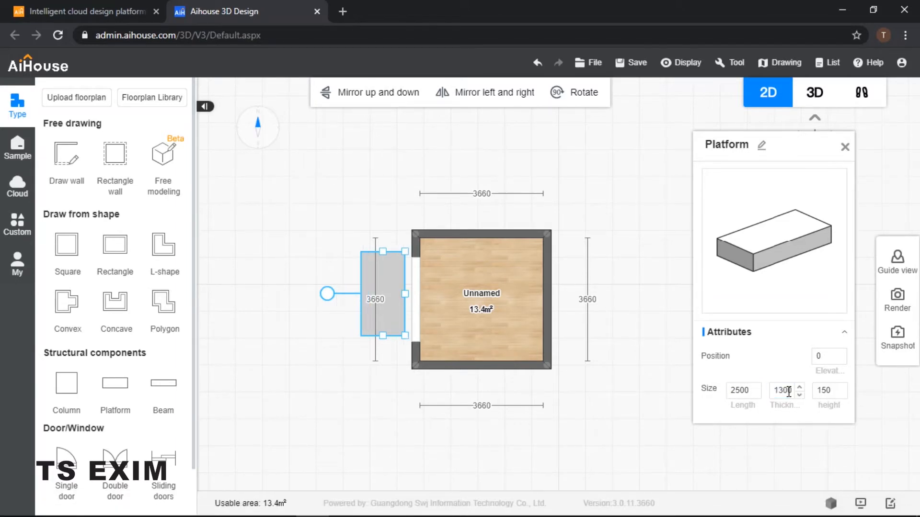
{"action": "left_click", "coordinate": [843, 146]}
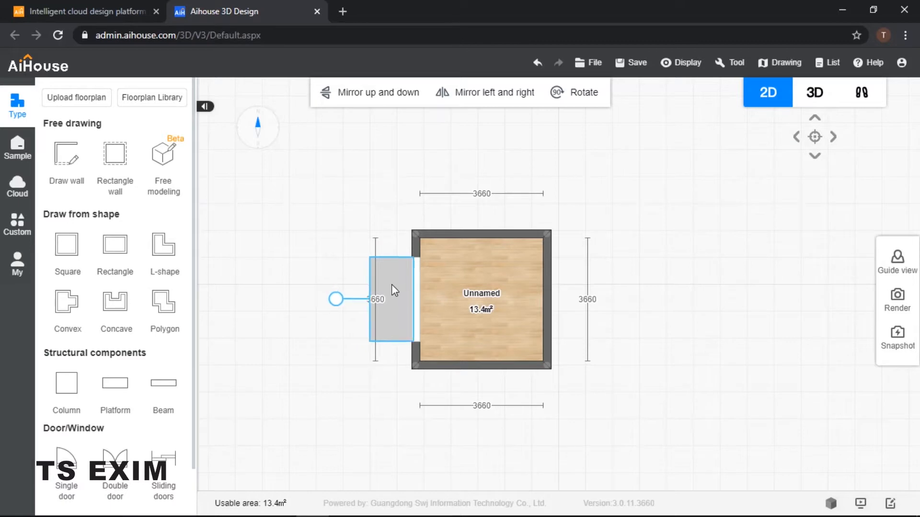
Inspect the platform in 3D, then select it in the floor plan to edit its height
{"action": "left_click", "coordinate": [860, 92]}
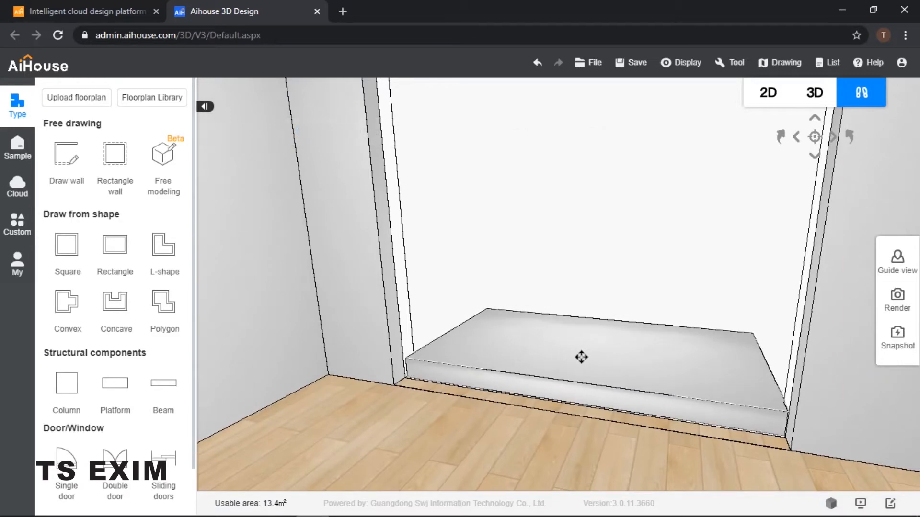
{"action": "left_click", "coordinate": [580, 358]}
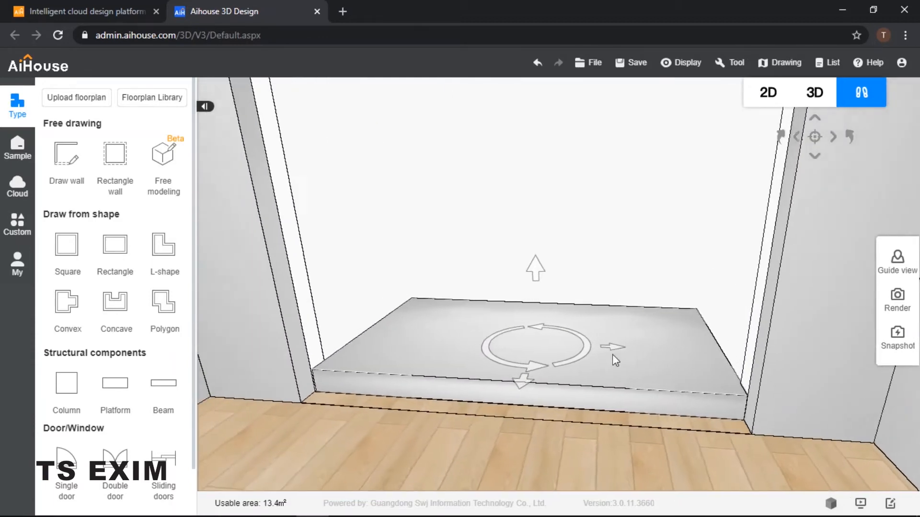
{"action": "left_click", "coordinate": [767, 92]}
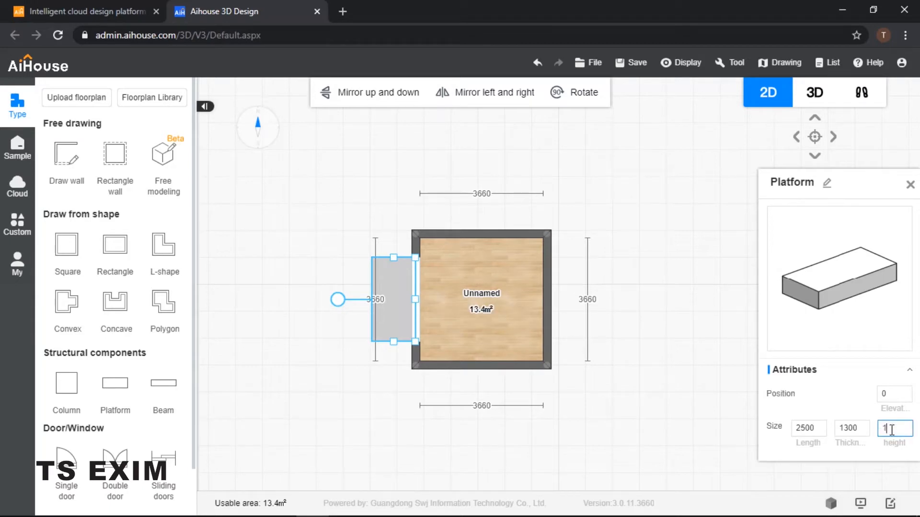
Set the platform height to 10 and close its attributes to see the thin slab in 3D
{"action": "type", "text": "0"}
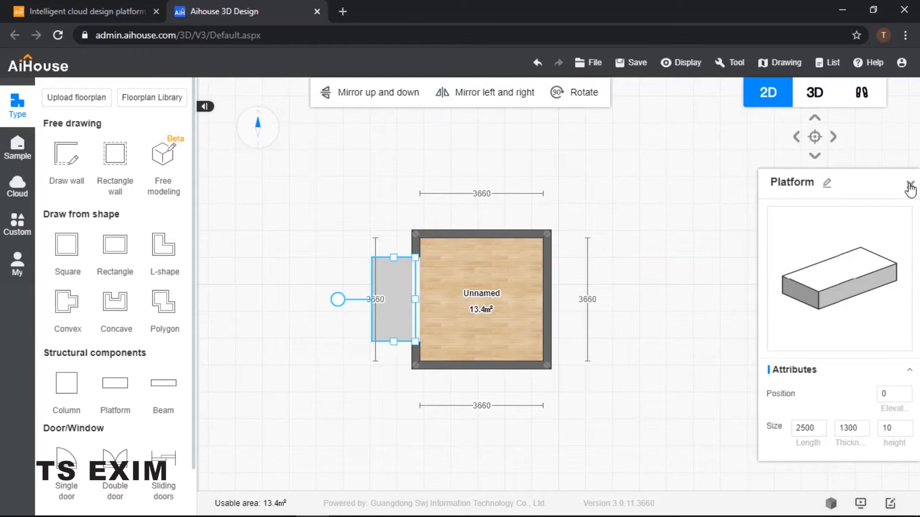
{"action": "left_click", "coordinate": [861, 92]}
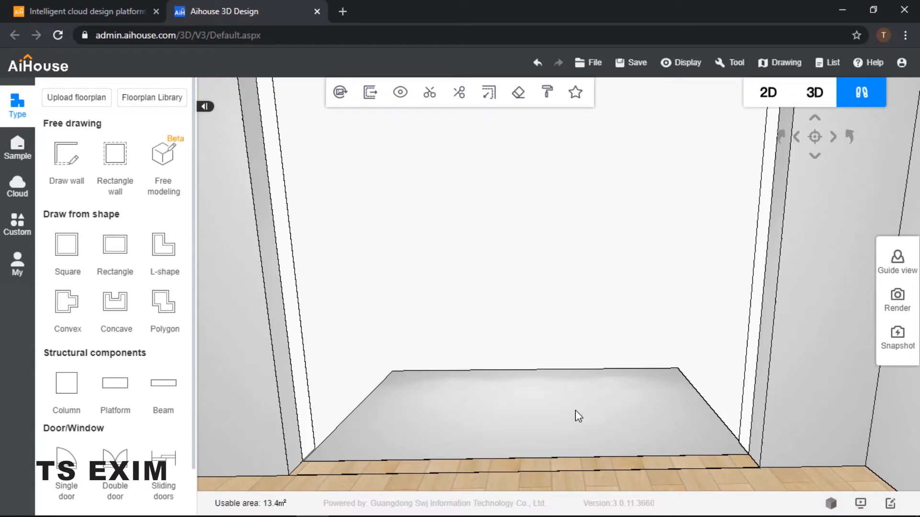
Add dark wooden handrails with glass panels around the platform's open edges
{"action": "left_click", "coordinate": [17, 182]}
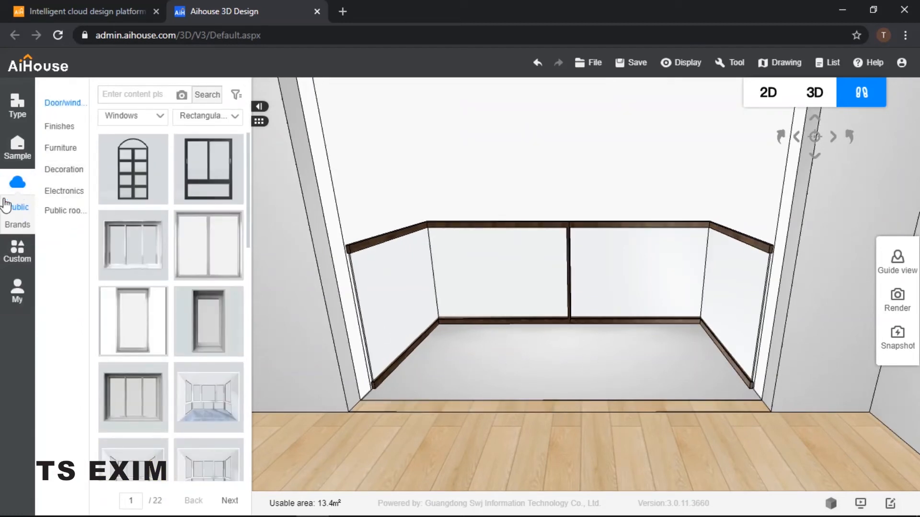
Browse Finishes, then enter Custom > Tile to start a tile design for the balcony floor
{"action": "left_click", "coordinate": [59, 127]}
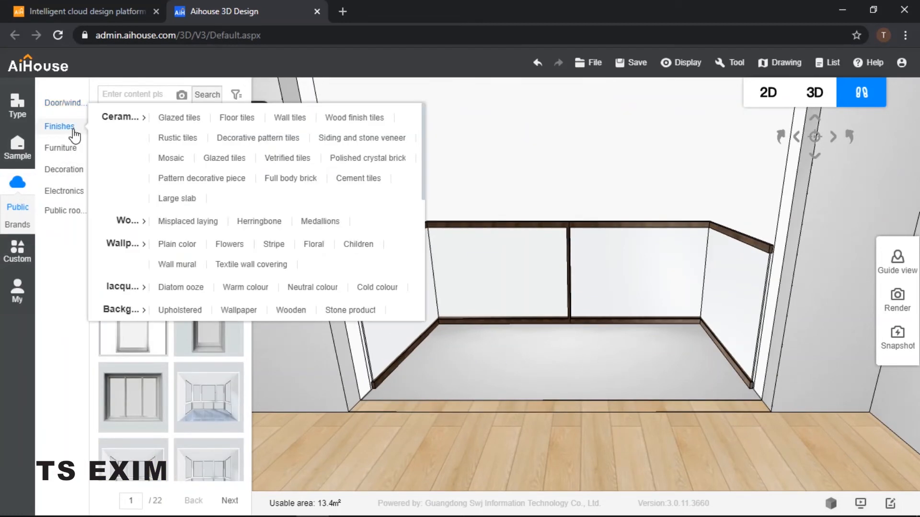
{"action": "left_click", "coordinate": [178, 118]}
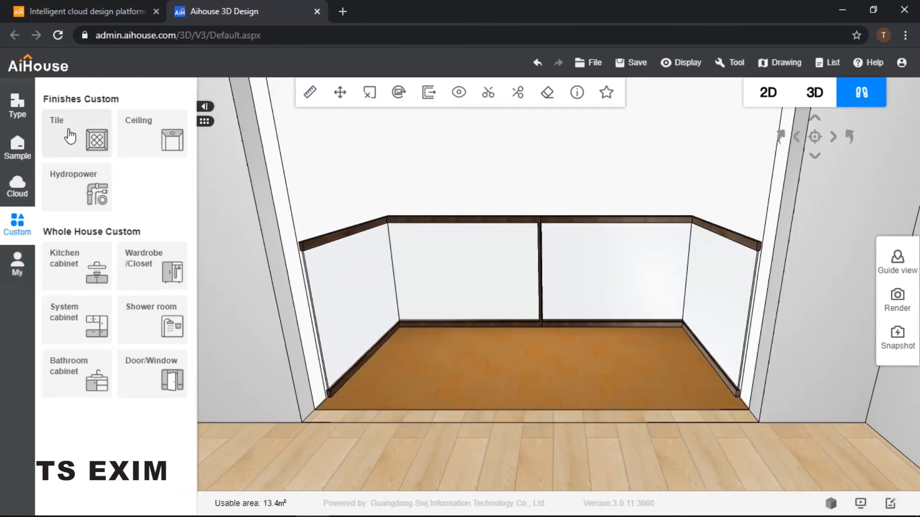
{"action": "left_click", "coordinate": [77, 133]}
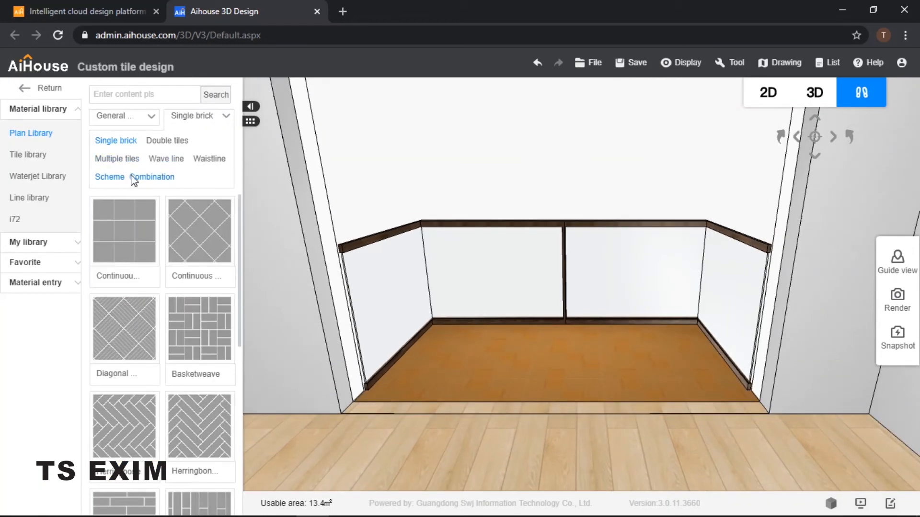